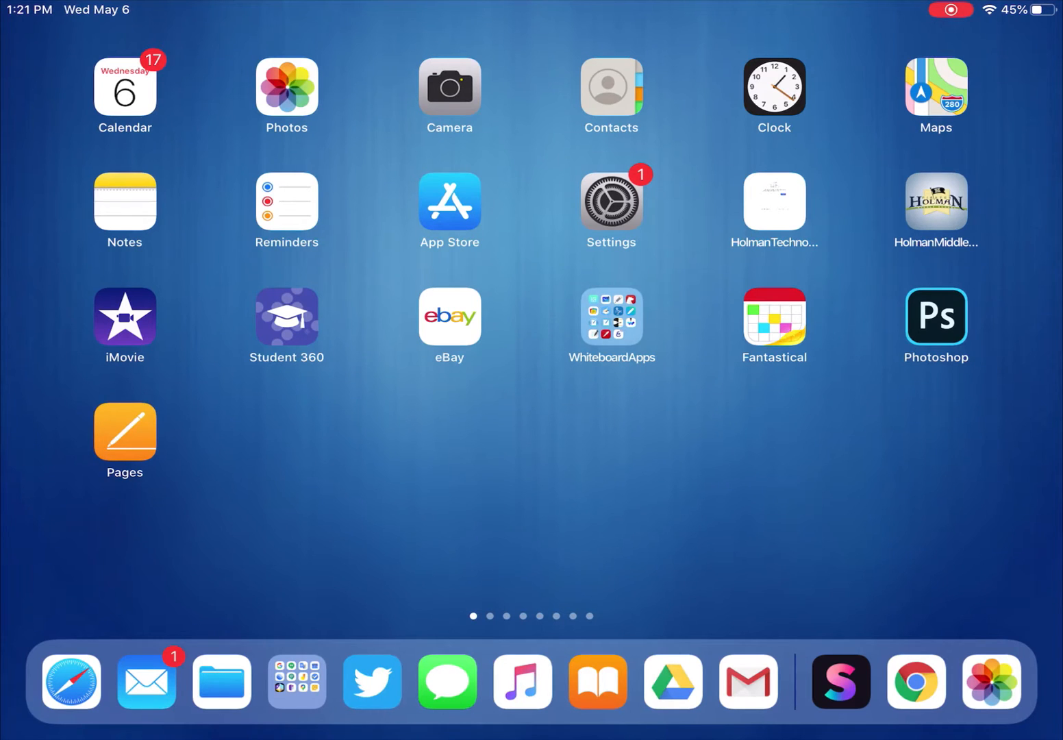
Step: Search Spotlight for 'powerschool'
type("powerschool")
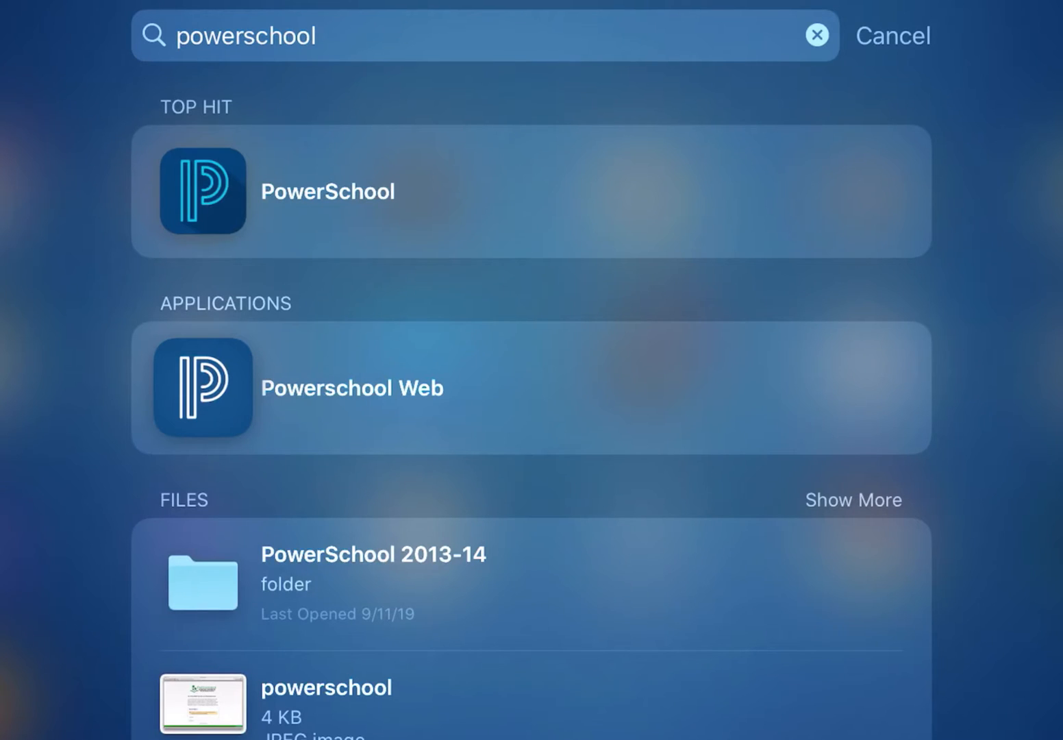
Step: Launch PowerSchool from the top hit and sign in with the student username and password
left_click(352, 388)
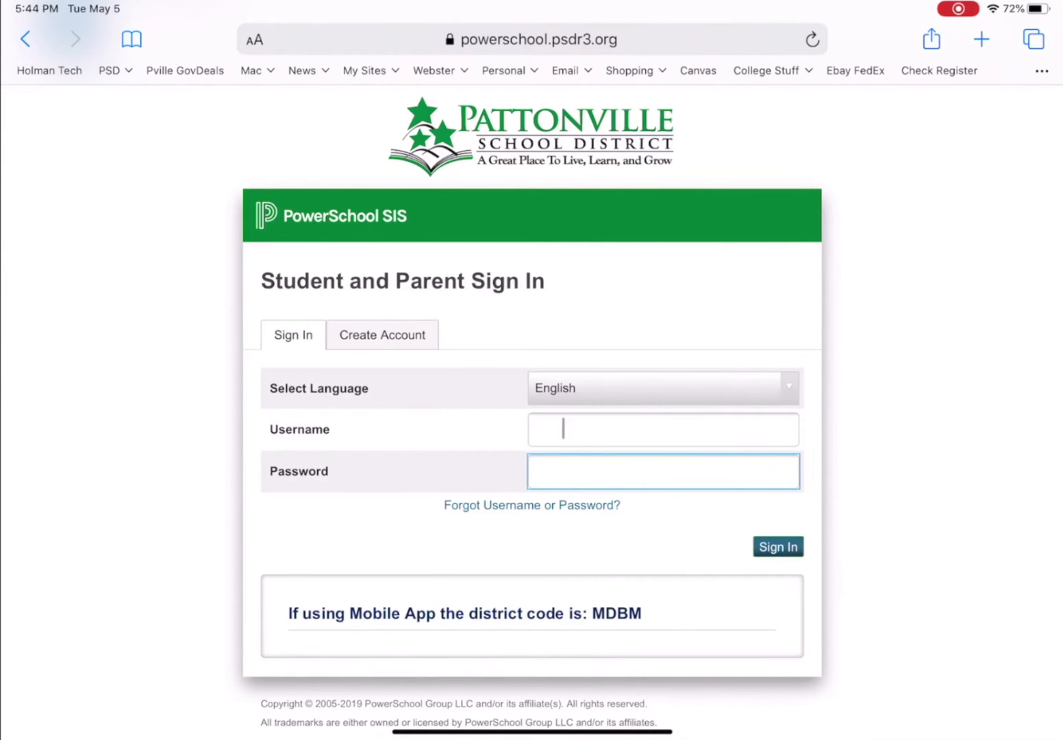
left_click(663, 429)
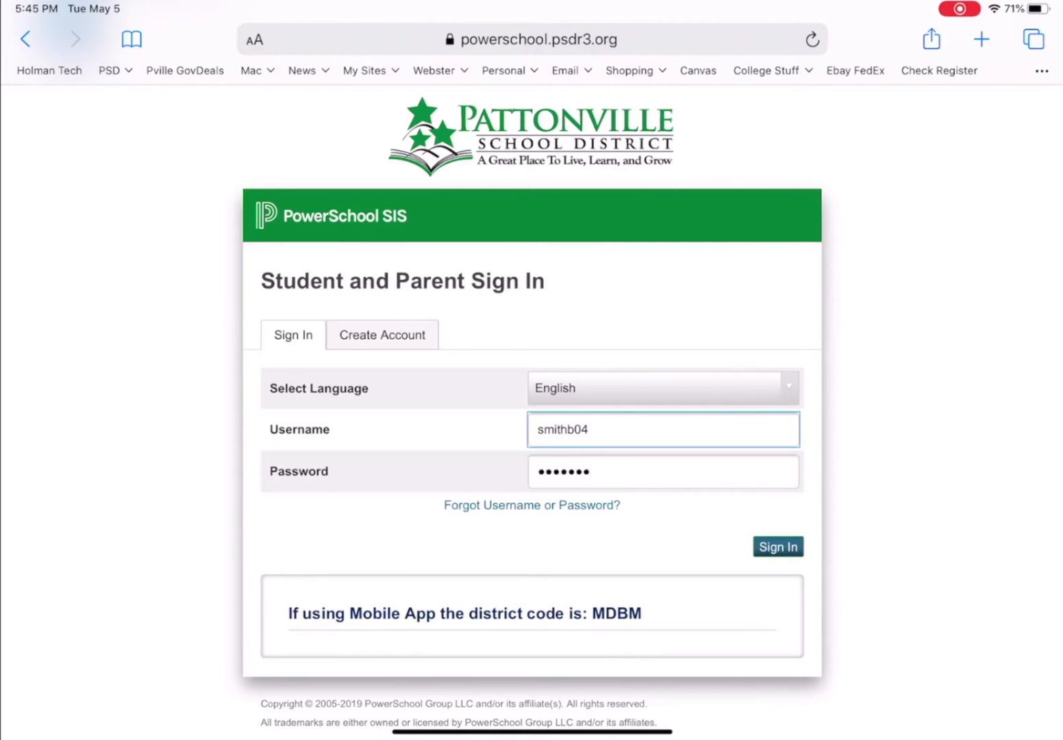
left_click(777, 547)
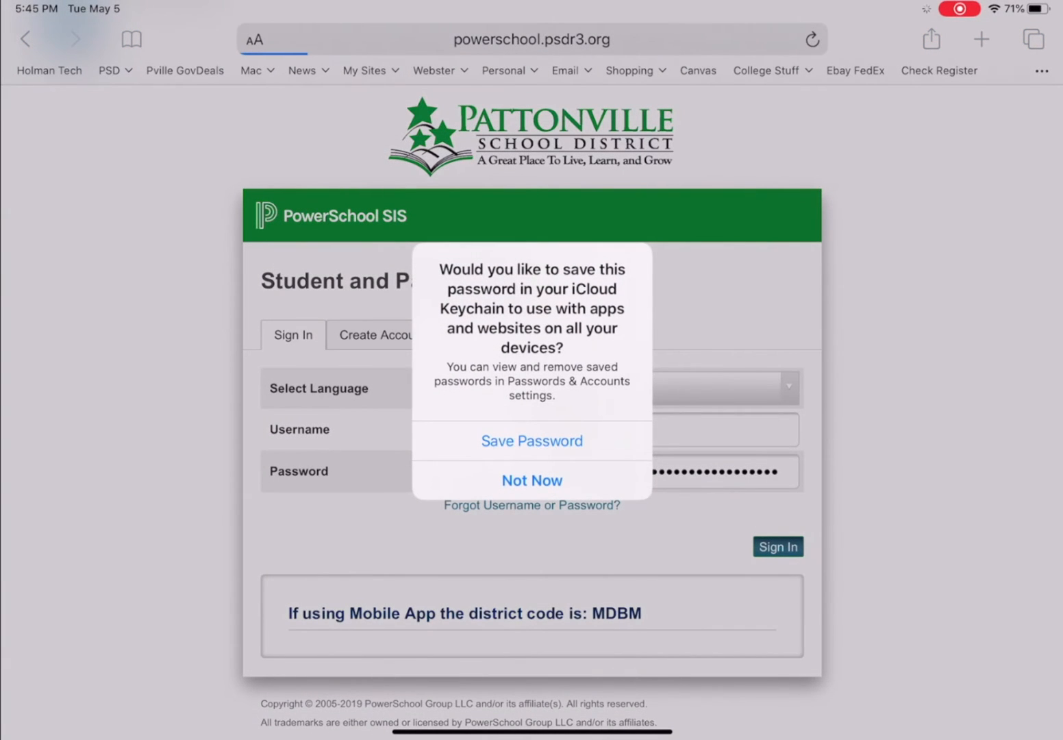
Step: Decline saving the password to iCloud Keychain
left_click(531, 480)
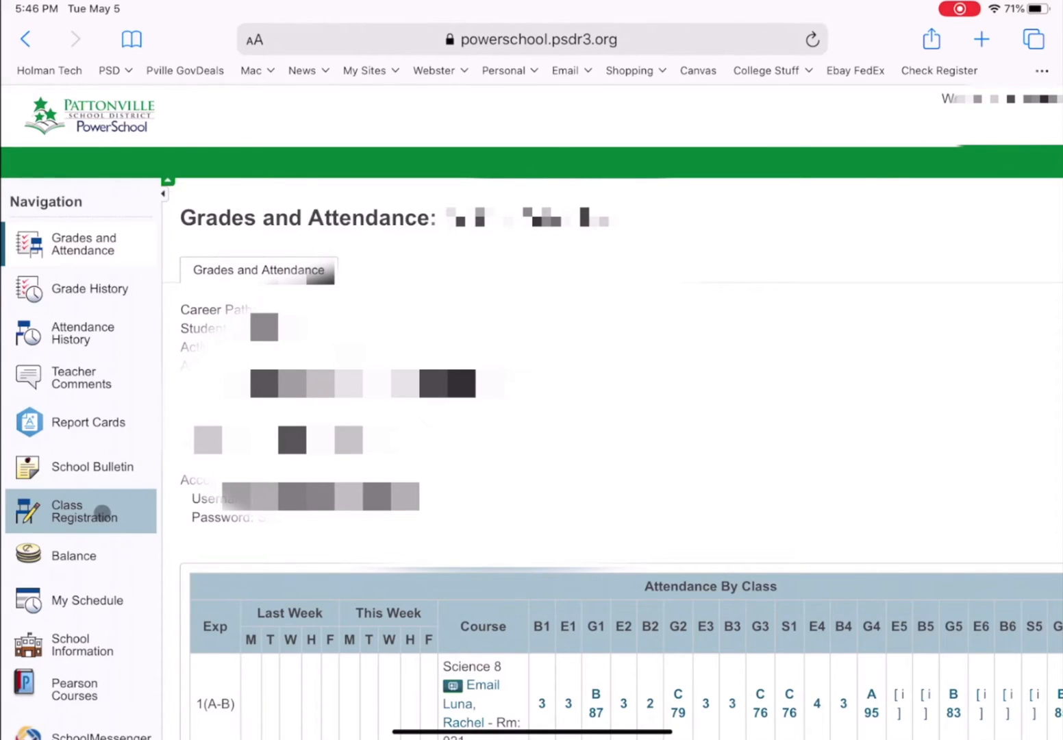
Step: Open Class Registration from the Navigation sidebar
left_click(78, 511)
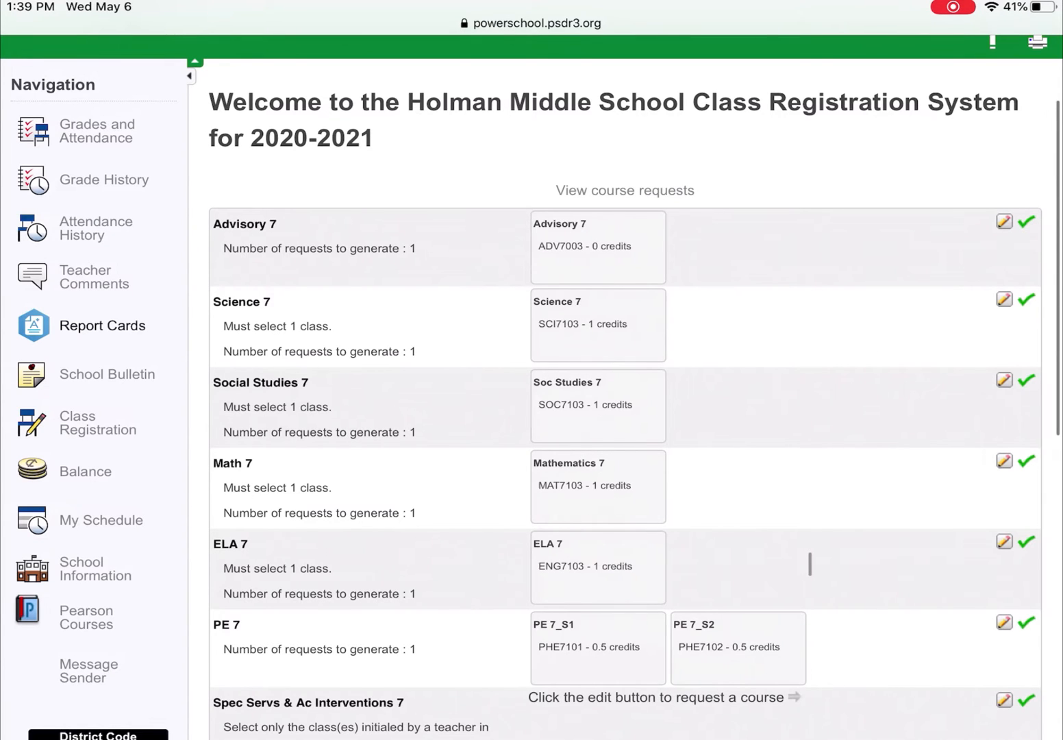
Step: Scroll down to the elective rows and select the YEAR LONG Electives 7 row
scroll("down", 3)
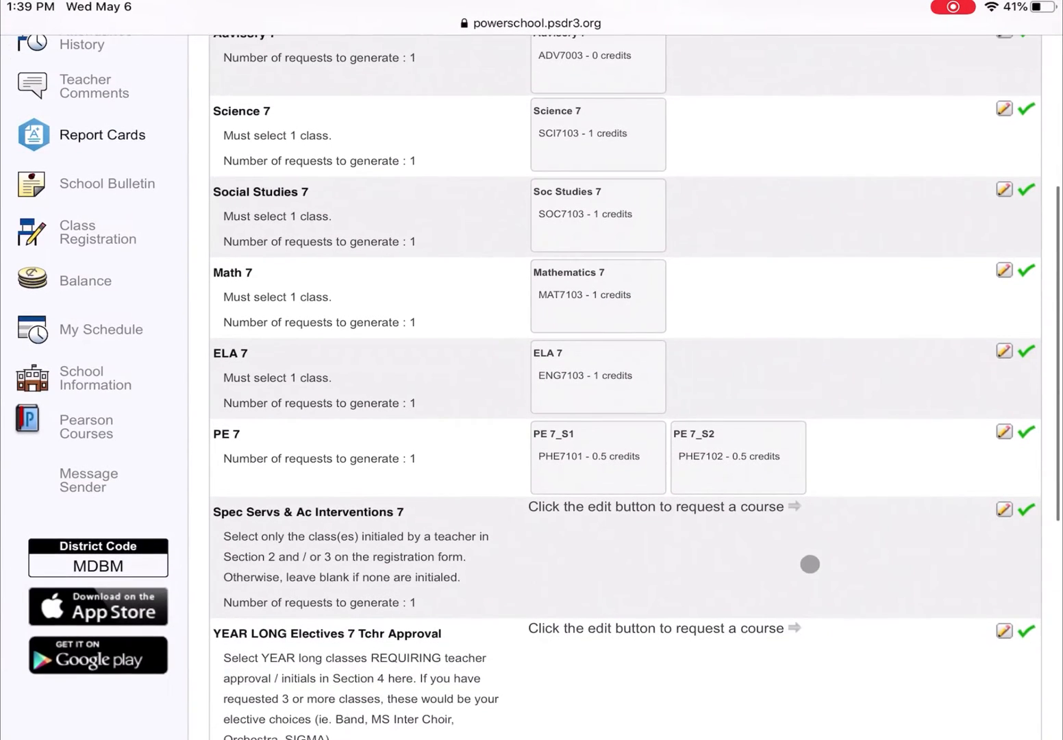
scroll("down", 3)
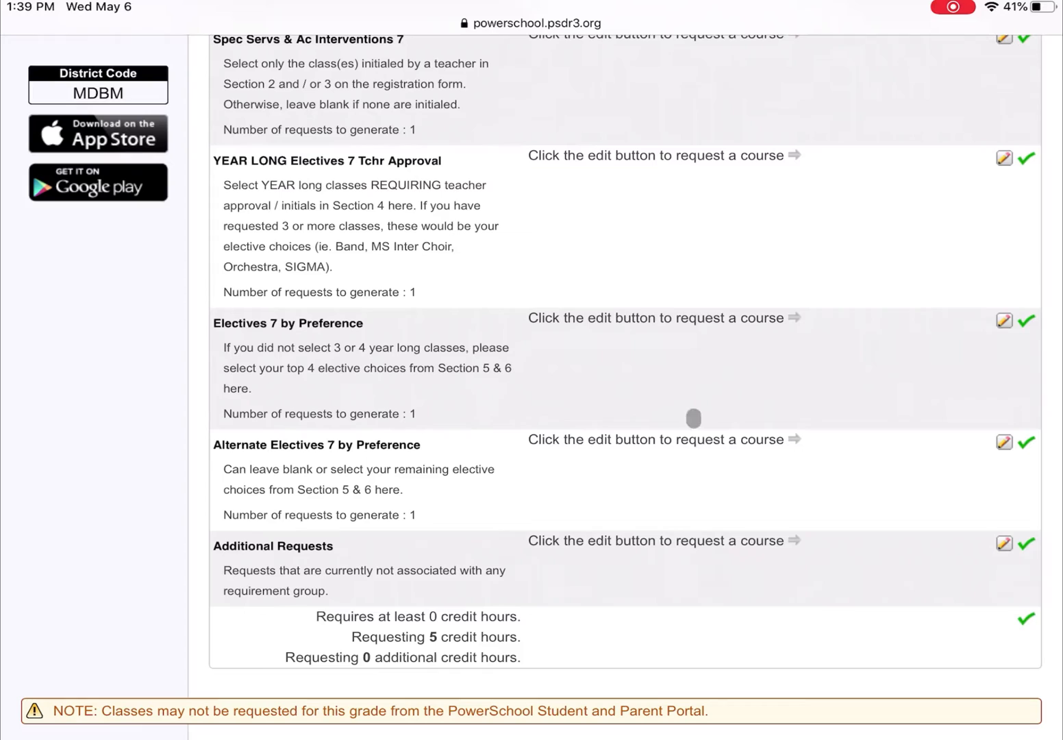
mouse_move(676, 374)
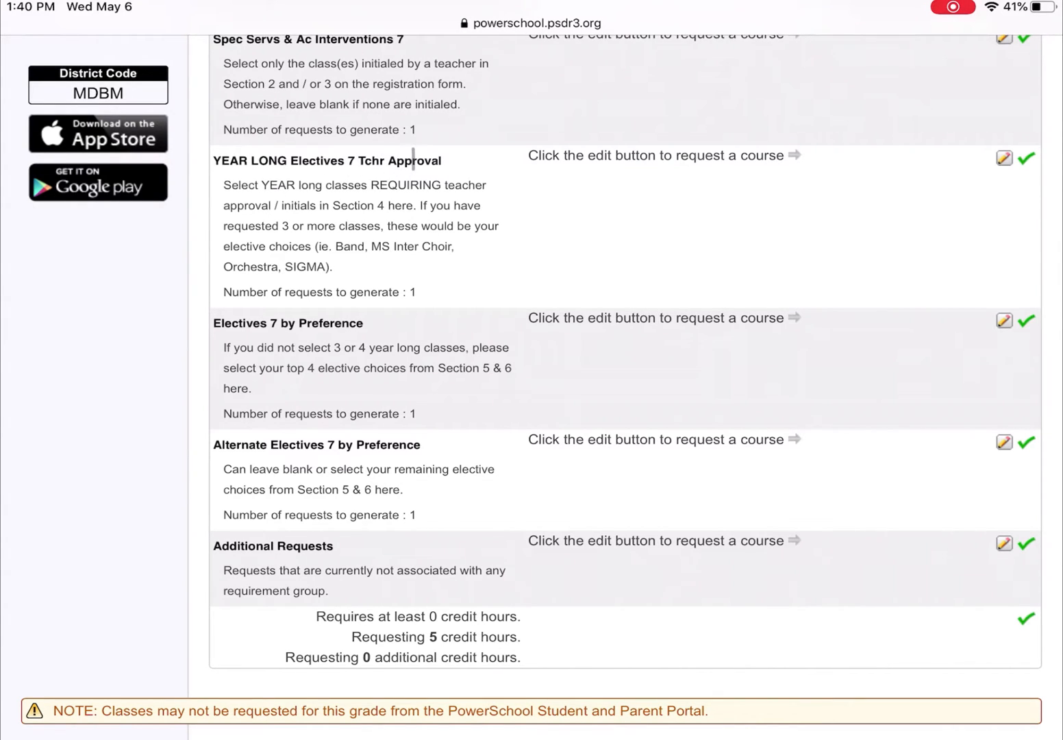
left_click(925, 156)
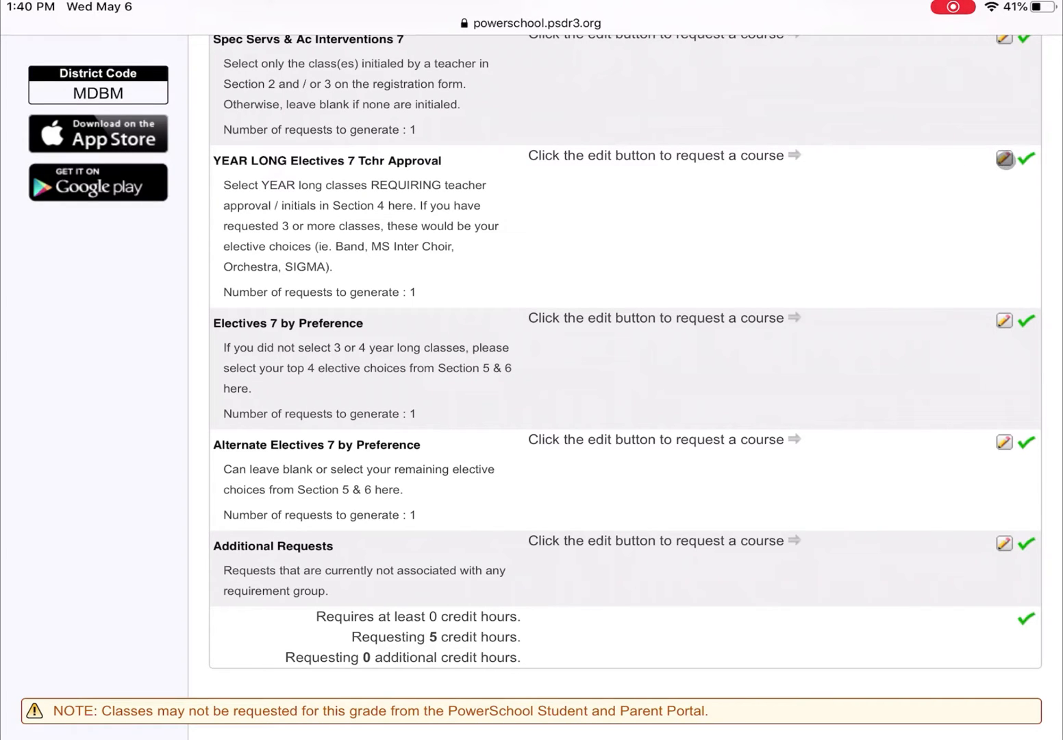
Step: Edit the YEAR LONG Electives 7 Tchr Approval row to list band, choir, orchestra and SIGMA
left_click(1004, 160)
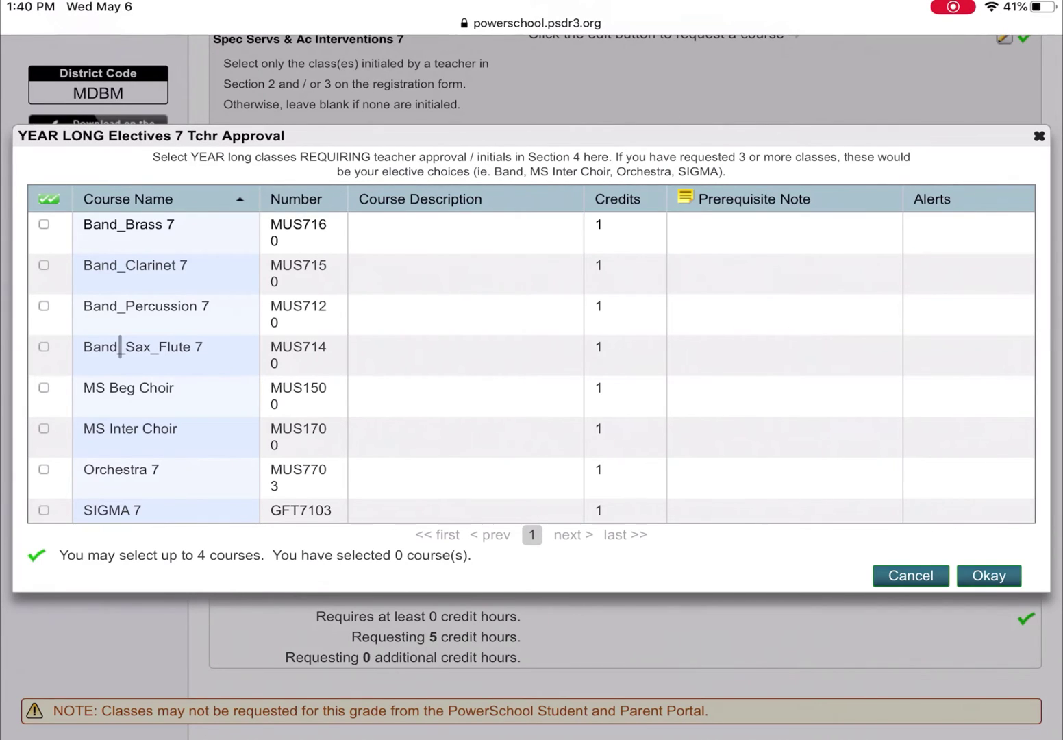
left_click(44, 347)
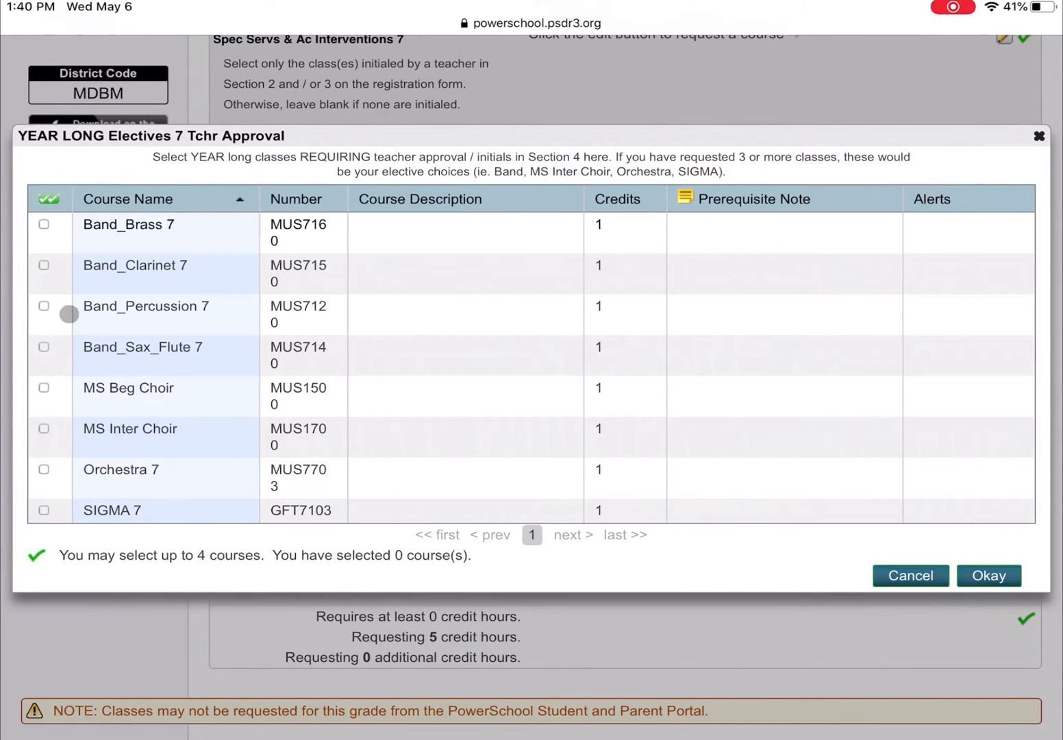
mouse_move(130, 442)
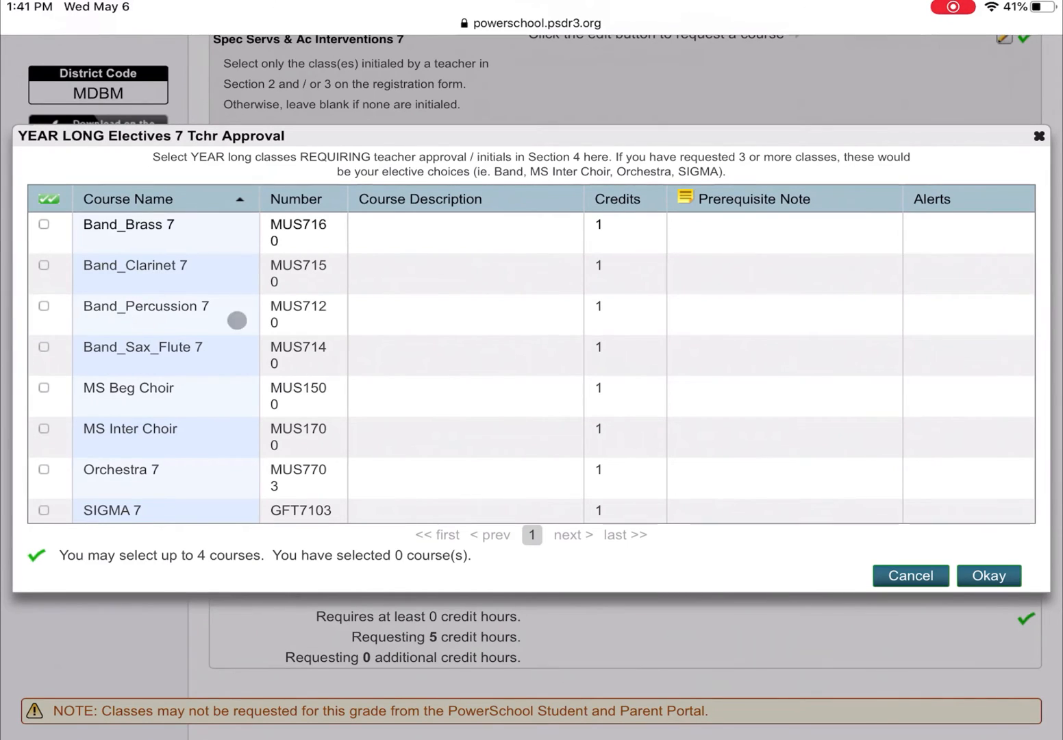
mouse_move(606, 483)
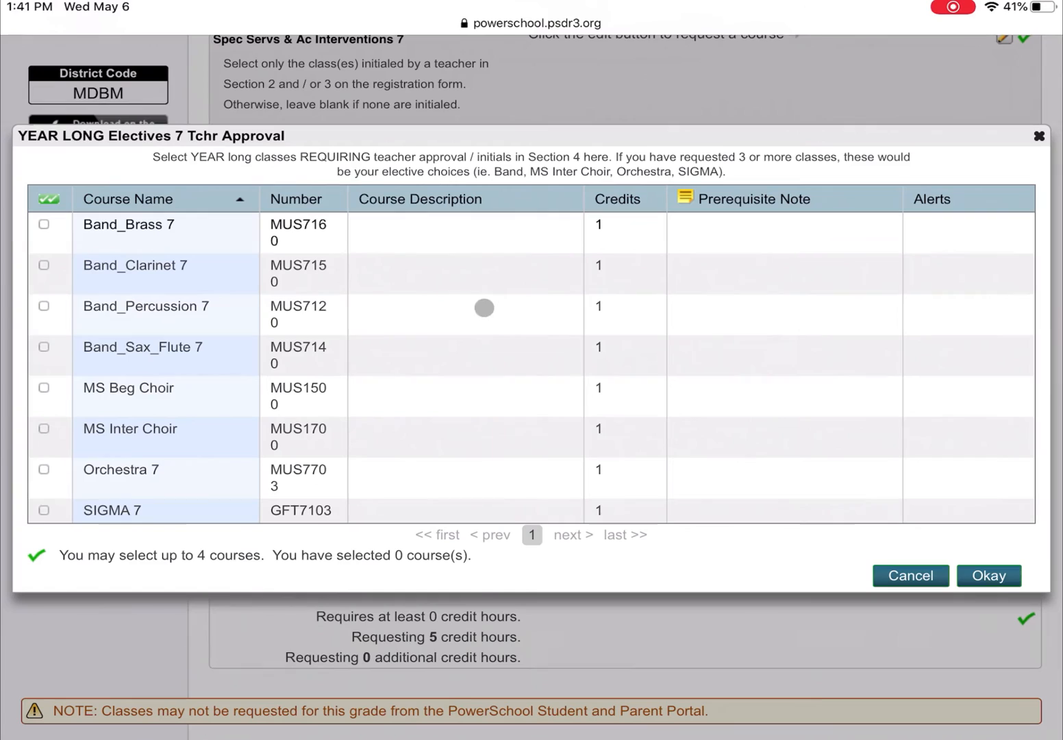
mouse_move(600, 376)
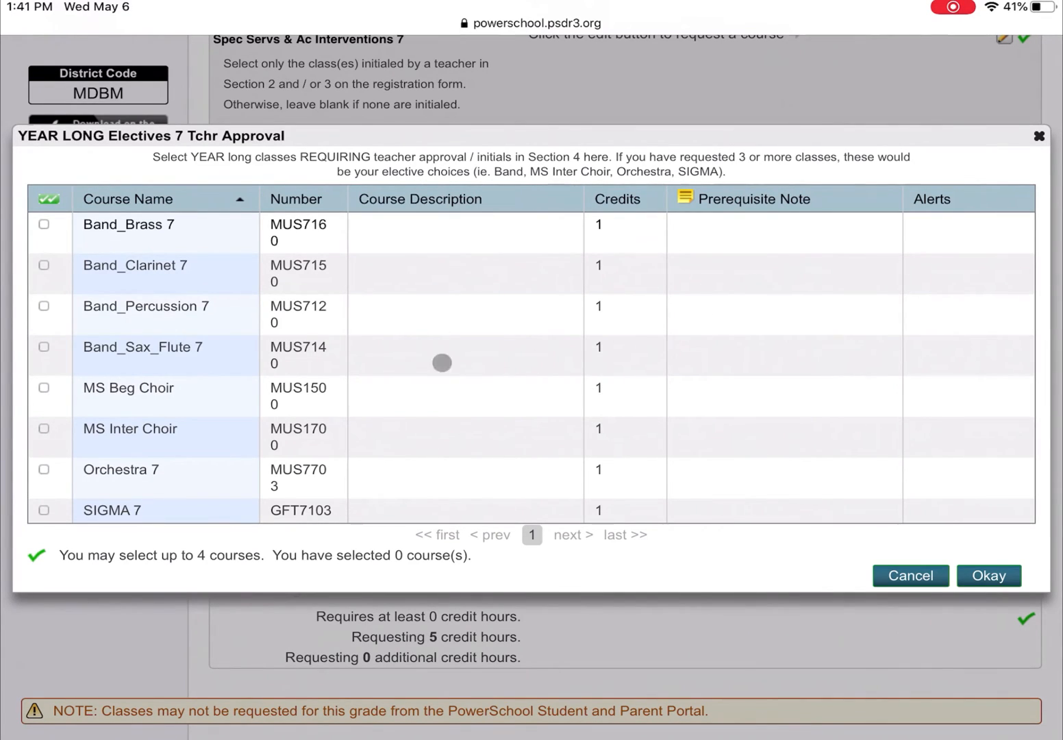
mouse_move(654, 354)
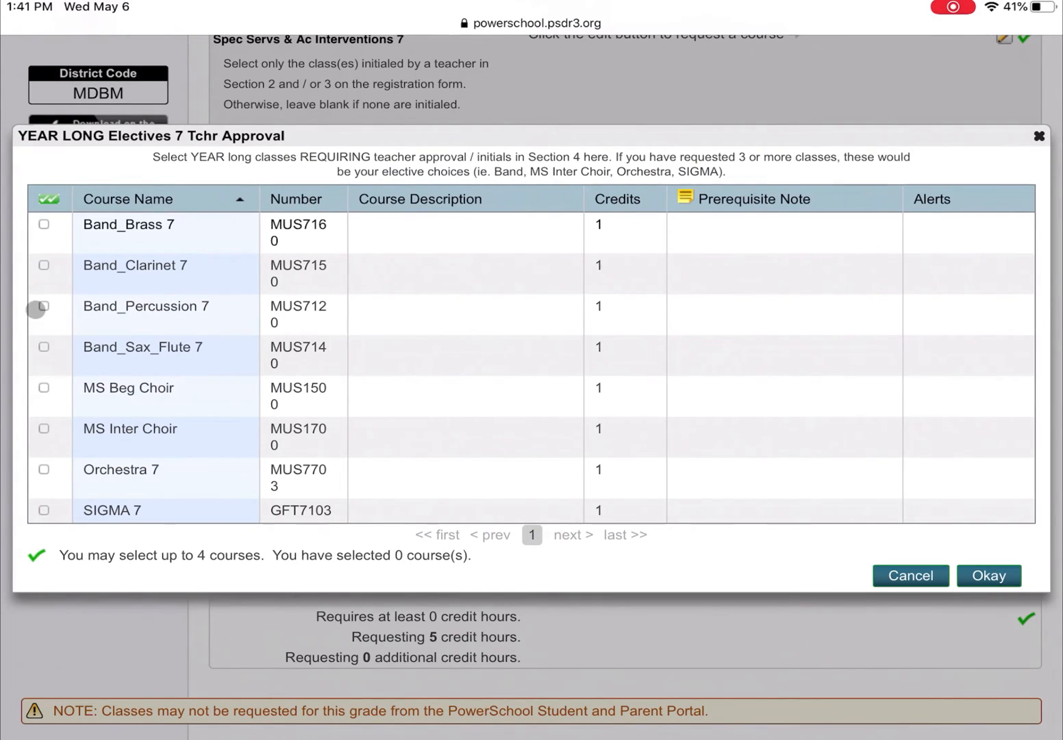
Step: Request Band_Percussion 7 and open the Electives 7 by Preference course list
left_click(43, 306)
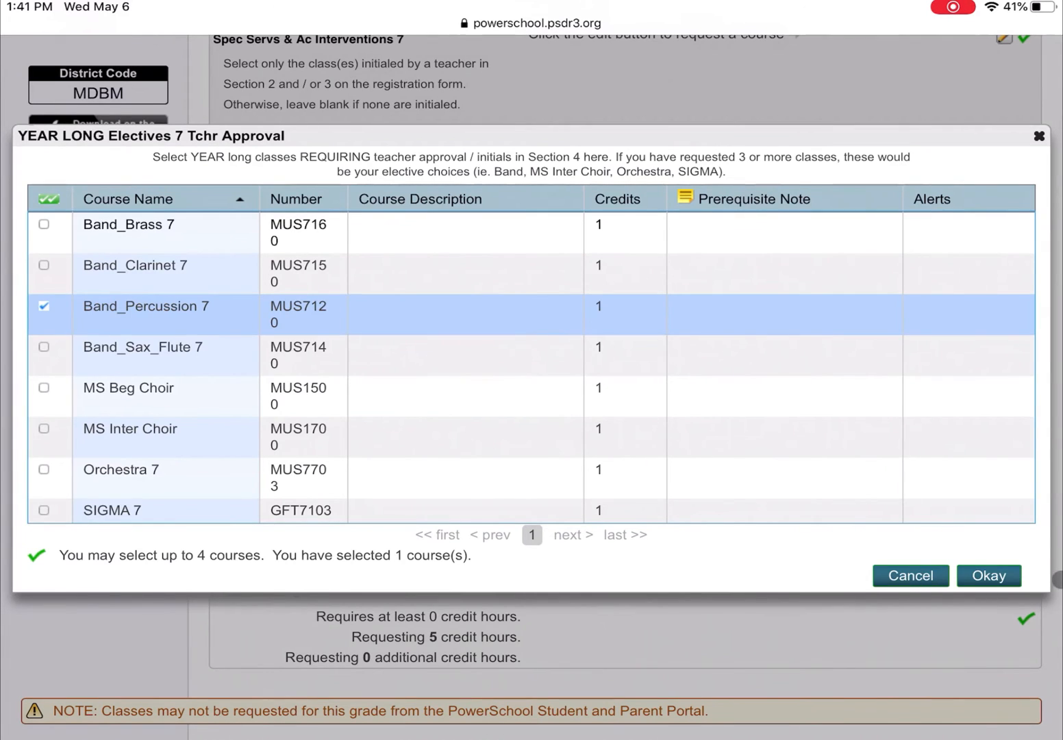
left_click(988, 575)
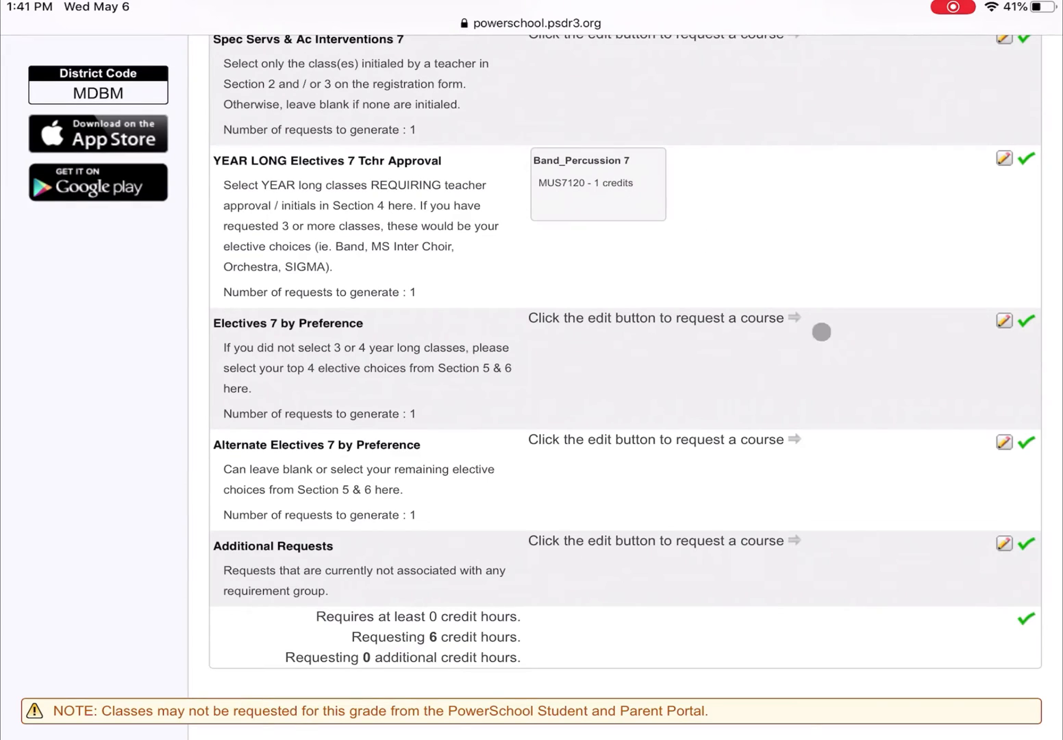
mouse_move(778, 327)
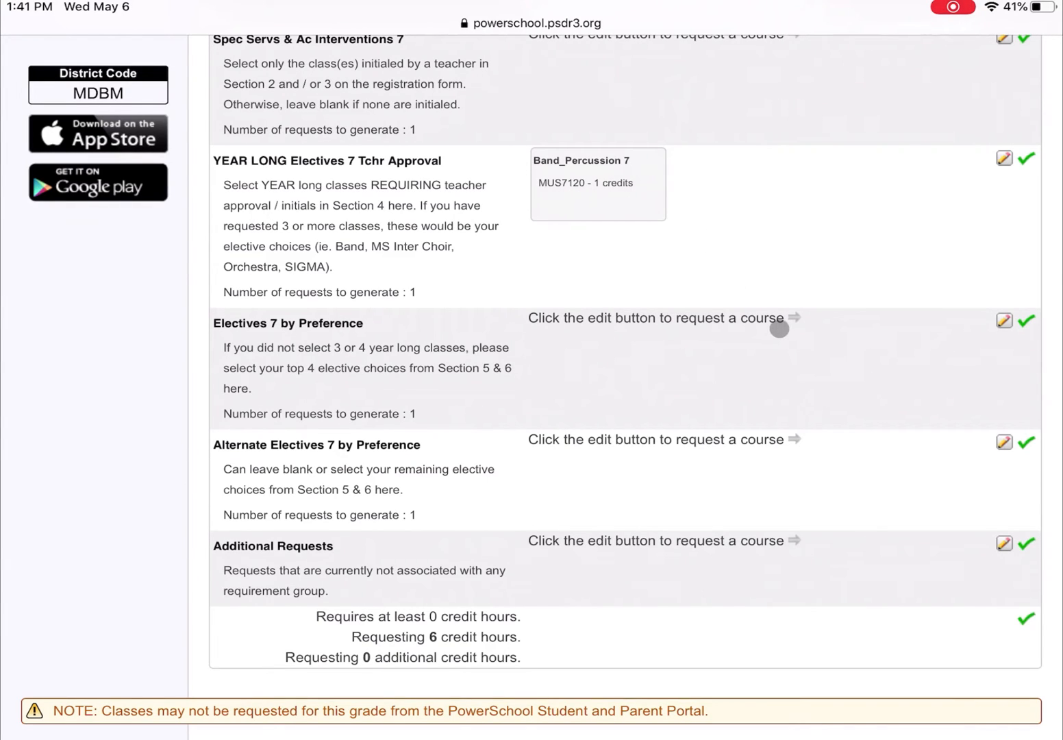
mouse_move(425, 336)
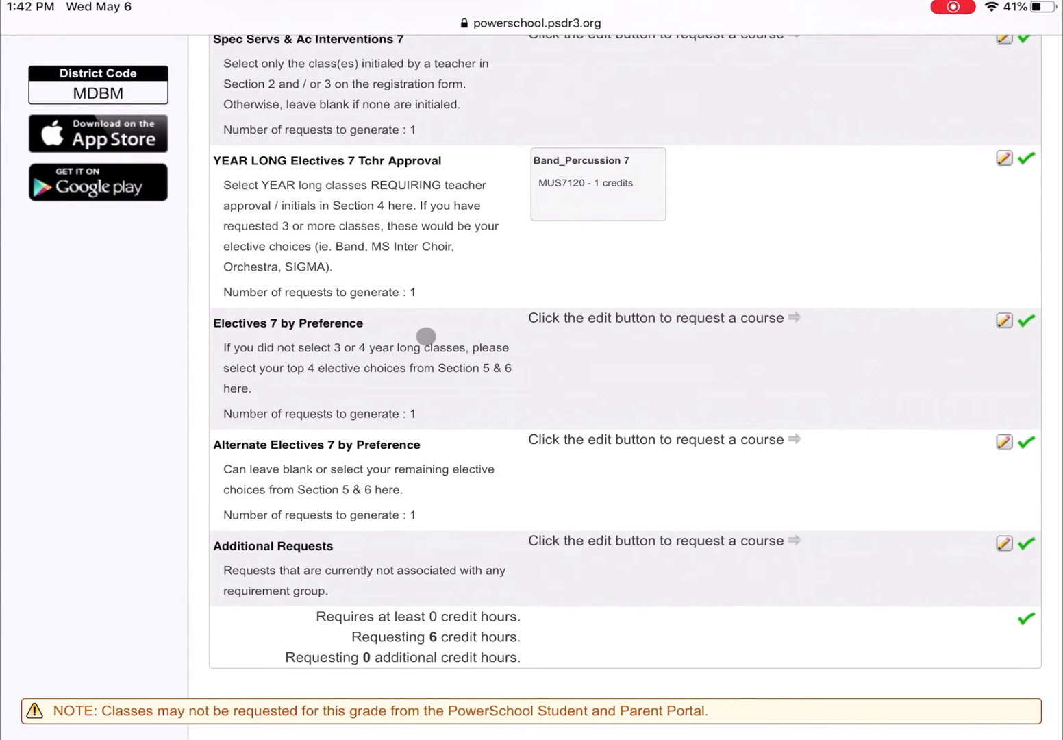
mouse_move(737, 329)
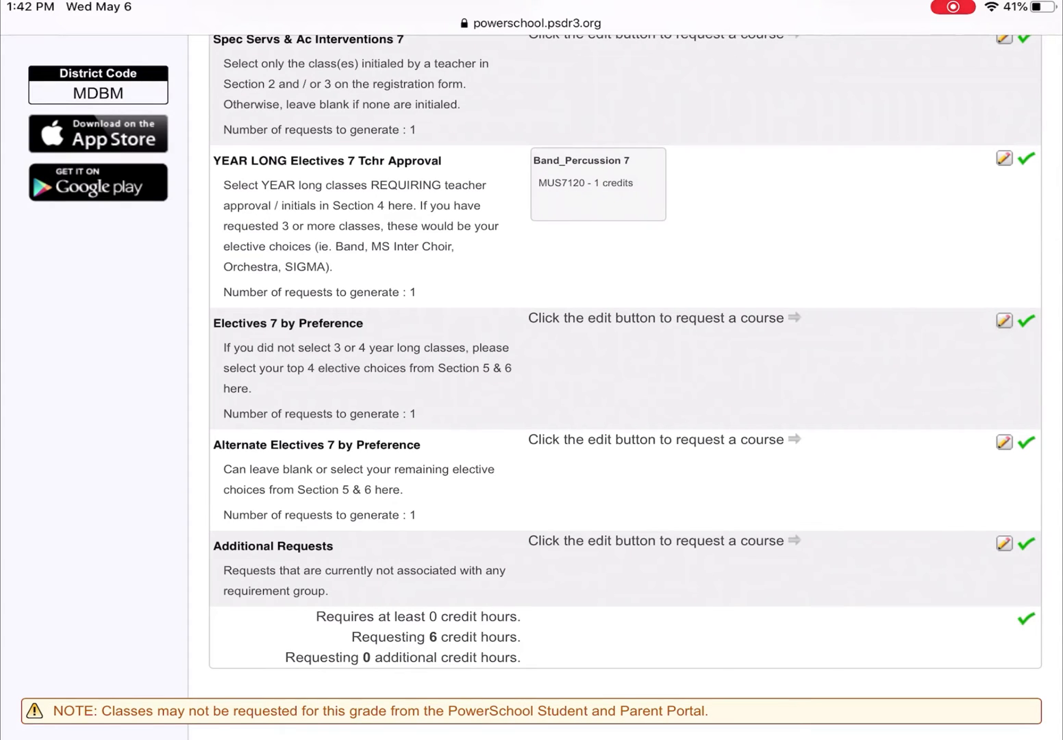
left_click(1004, 321)
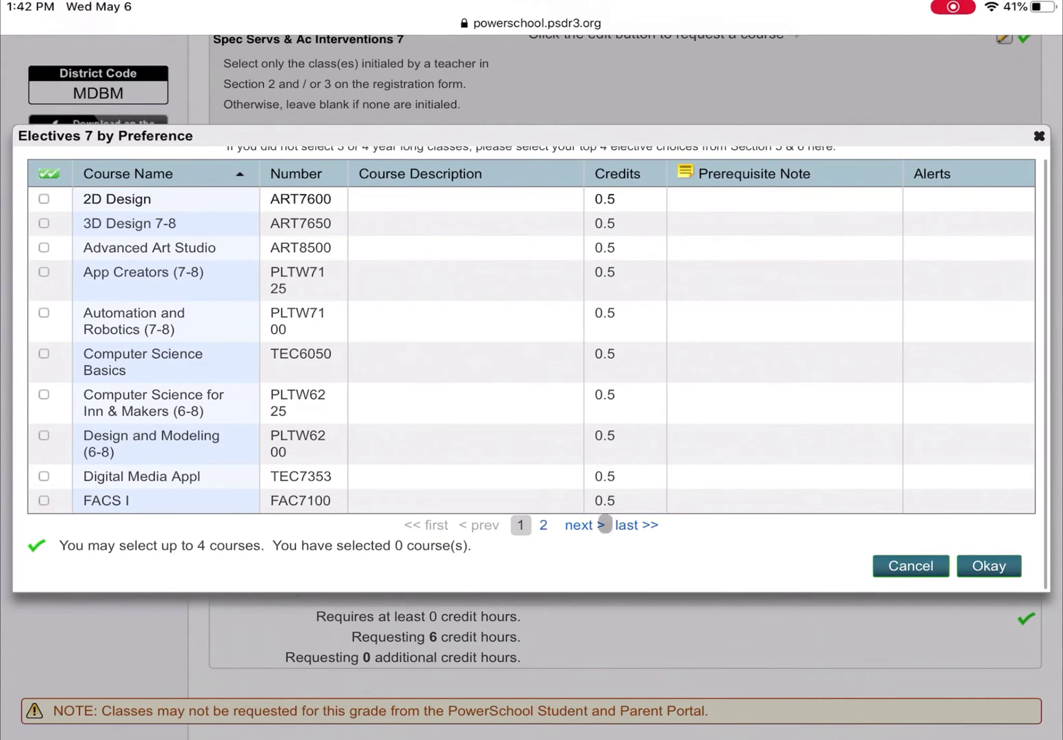
Step: Check Digital Media Appl and Computer Science for Inn & Makers (6-8), then confirm
left_click(544, 524)
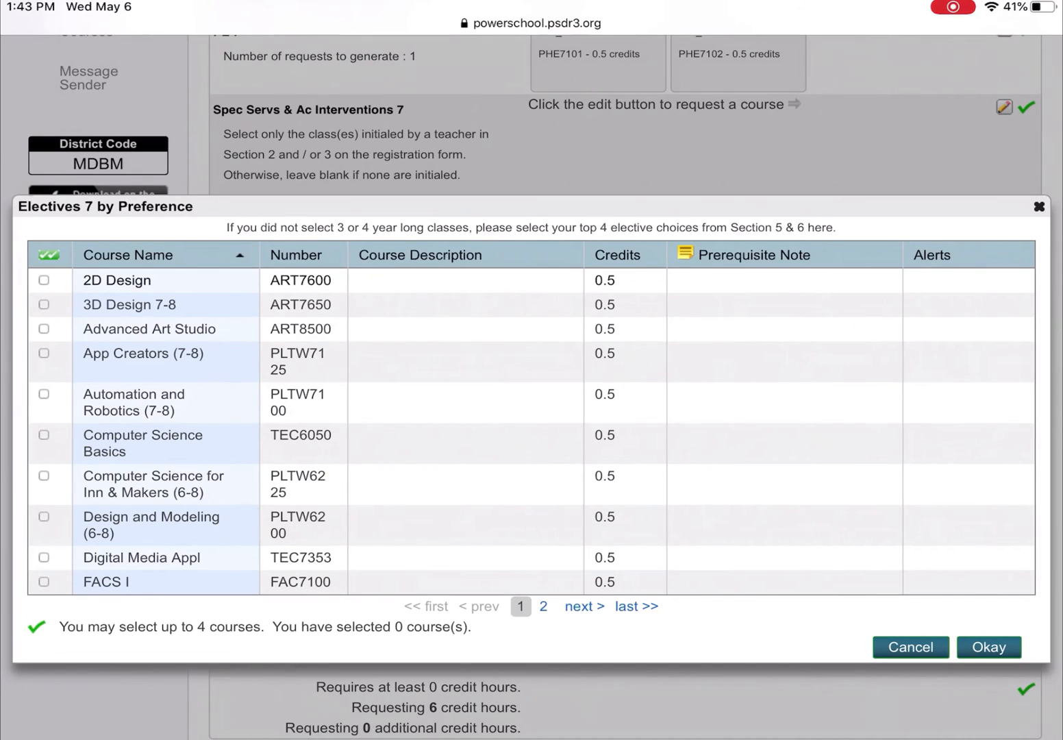
mouse_move(635, 517)
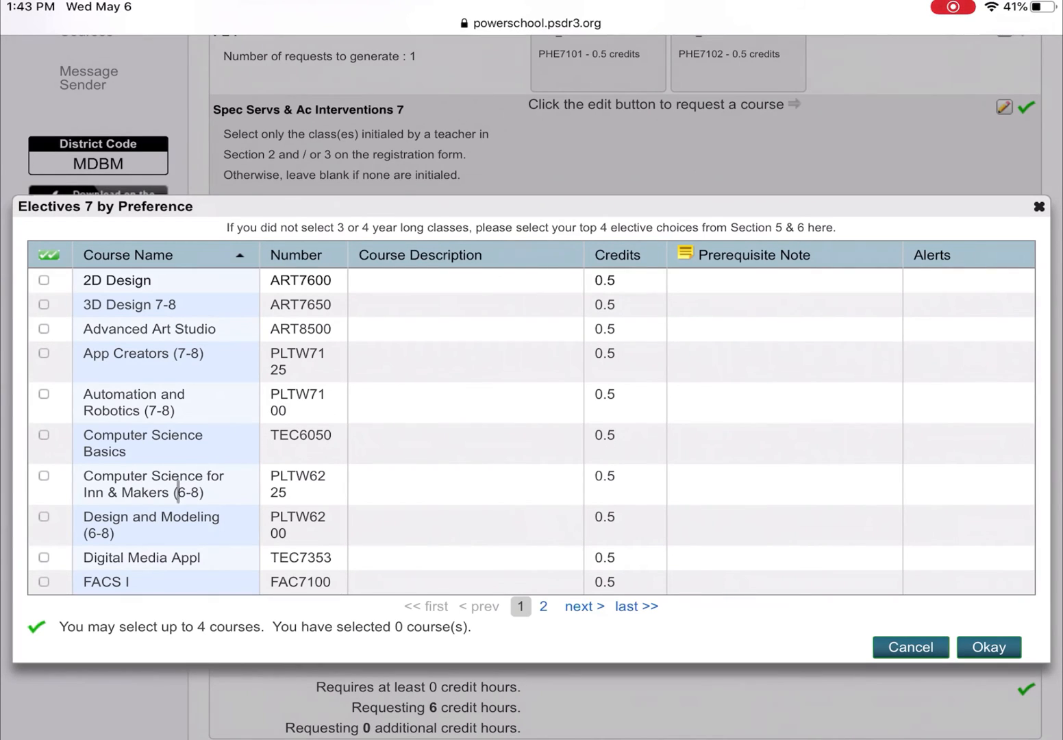
left_click(45, 558)
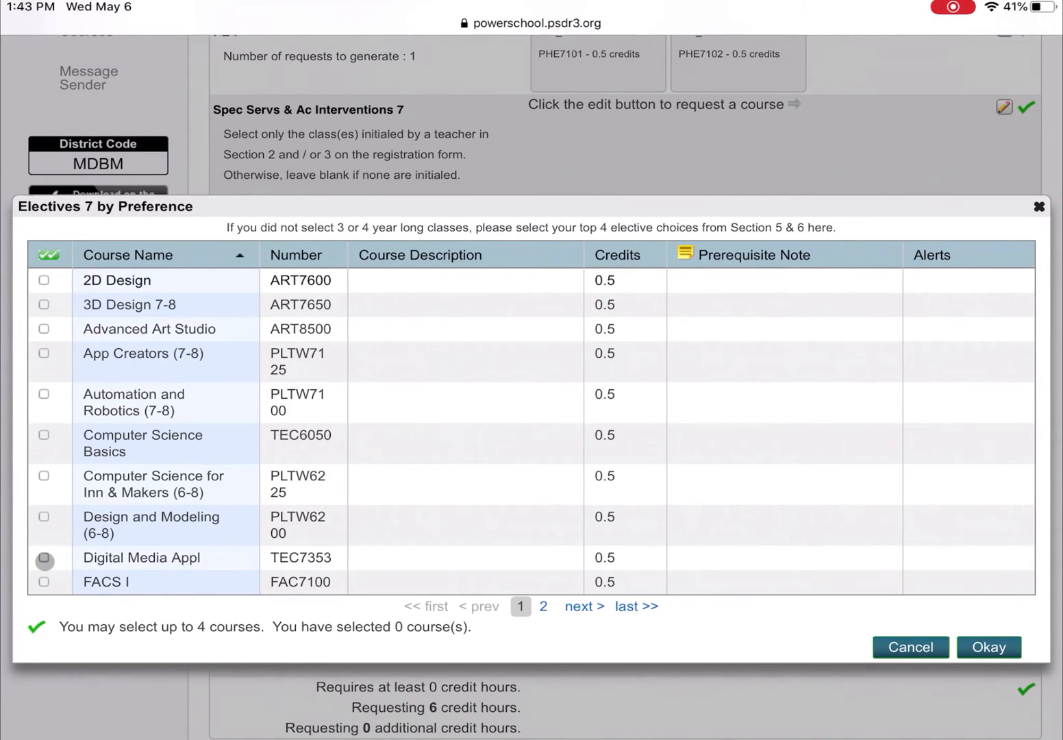
left_click(45, 558)
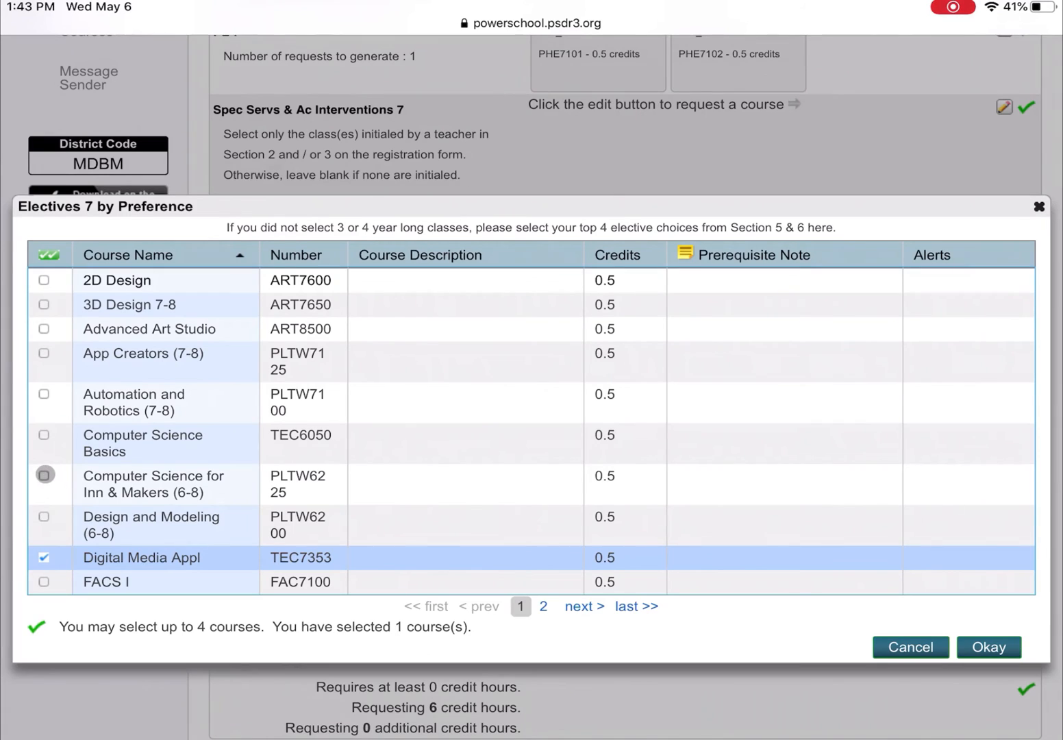
left_click(44, 475)
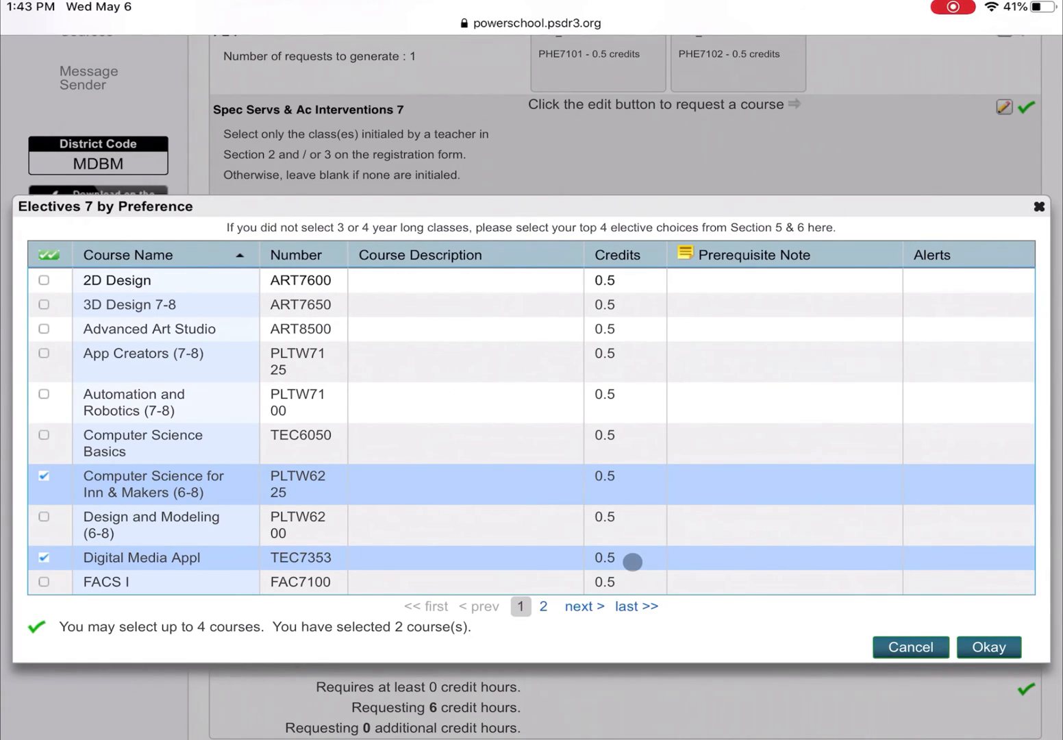
left_click(990, 646)
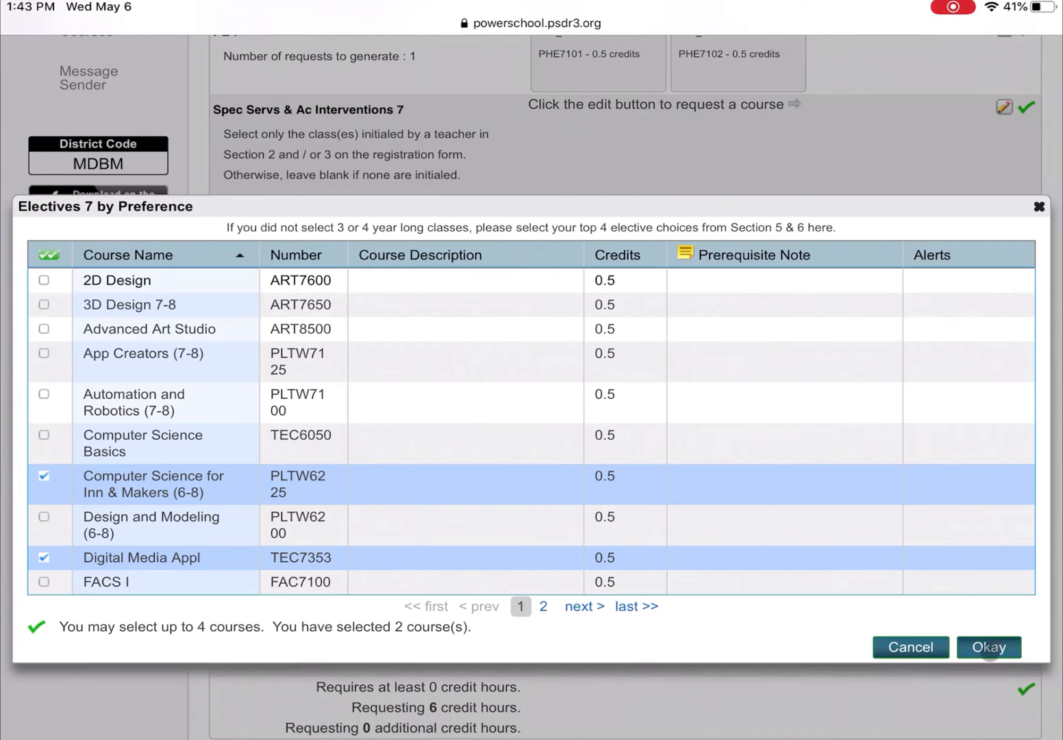
left_click(989, 646)
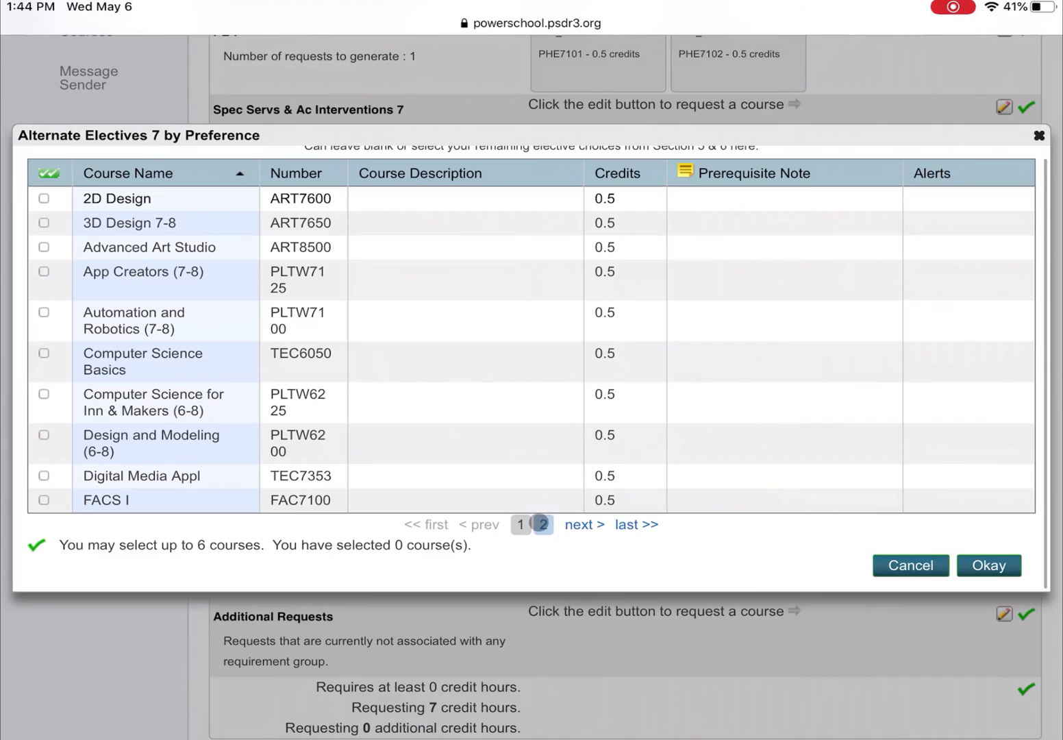
Step: Check 2D Design, App Creators (7-8) and FACS I as alternates
left_click(520, 524)
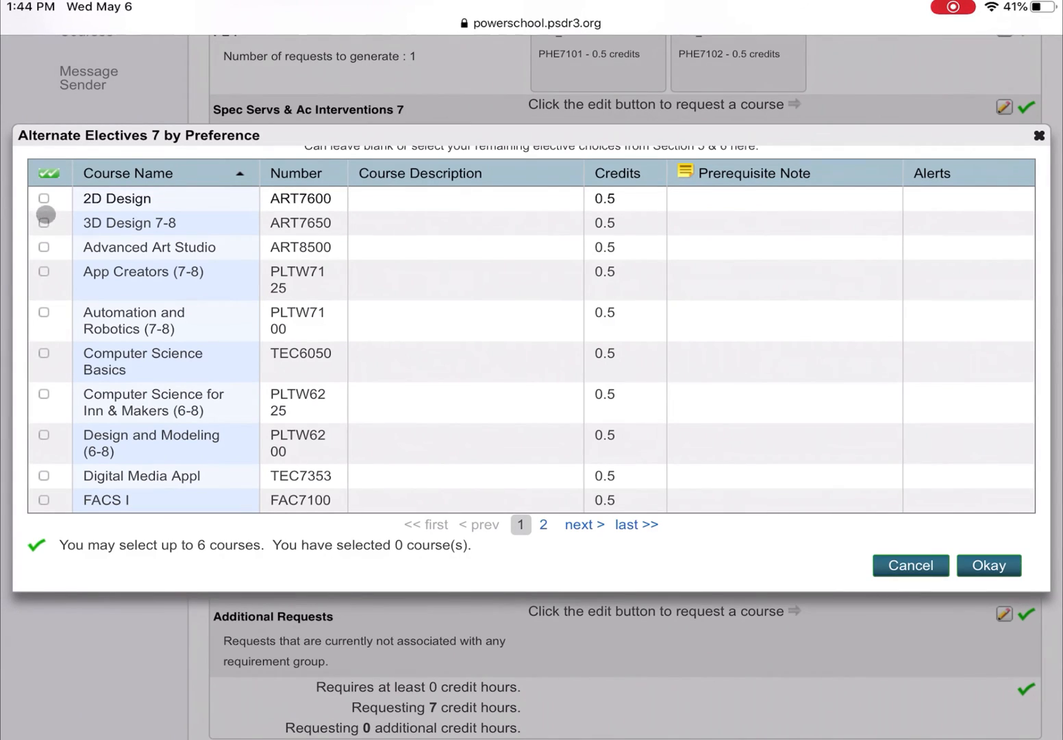
left_click(45, 199)
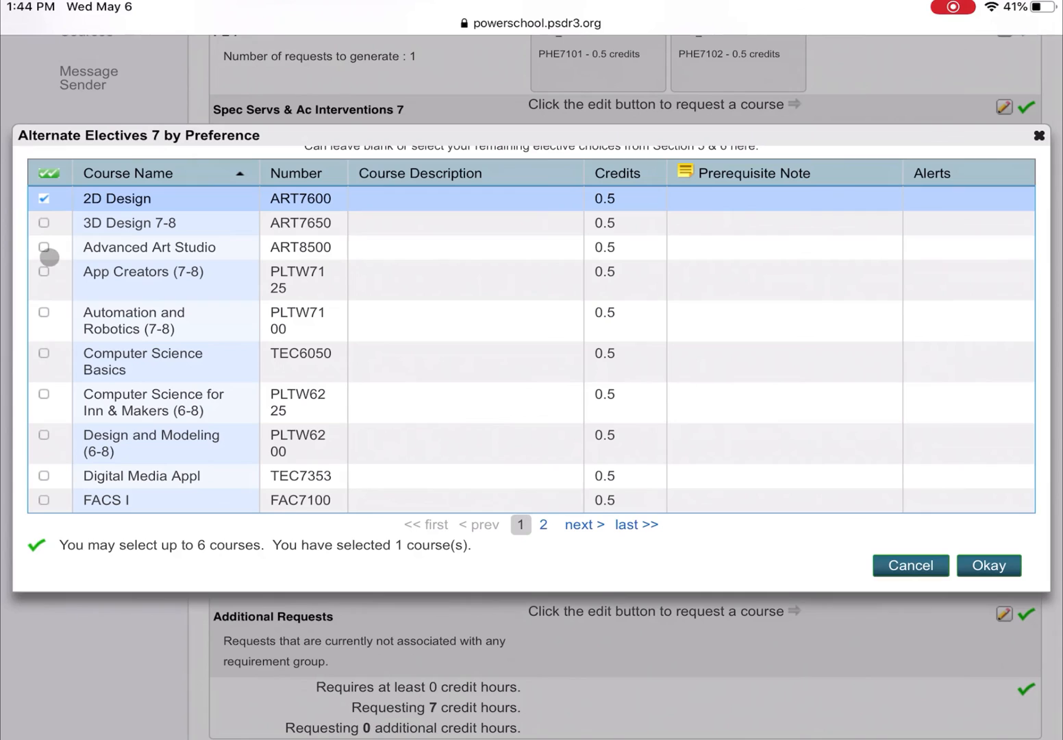
left_click(45, 271)
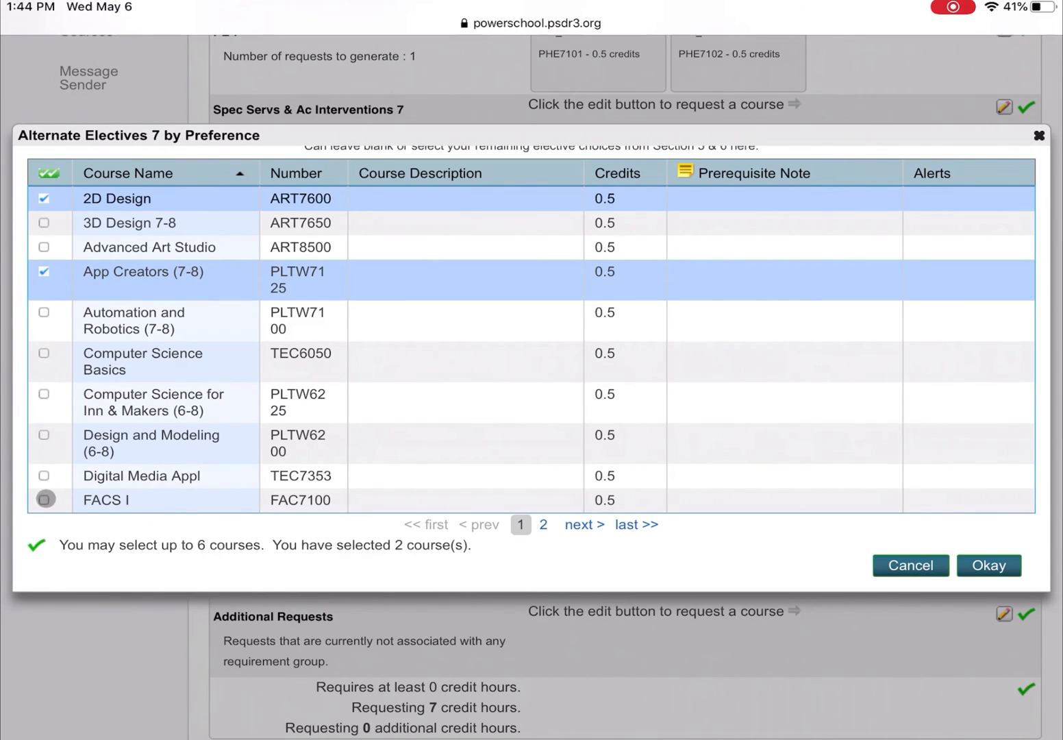
left_click(987, 565)
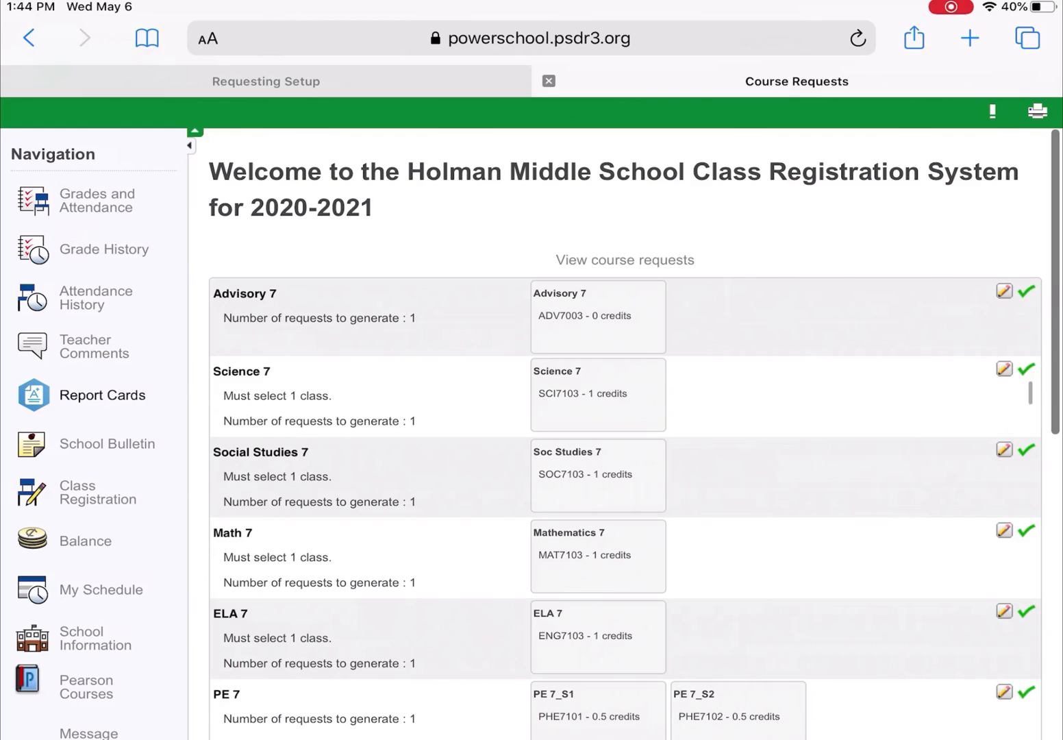
scroll("down", 3)
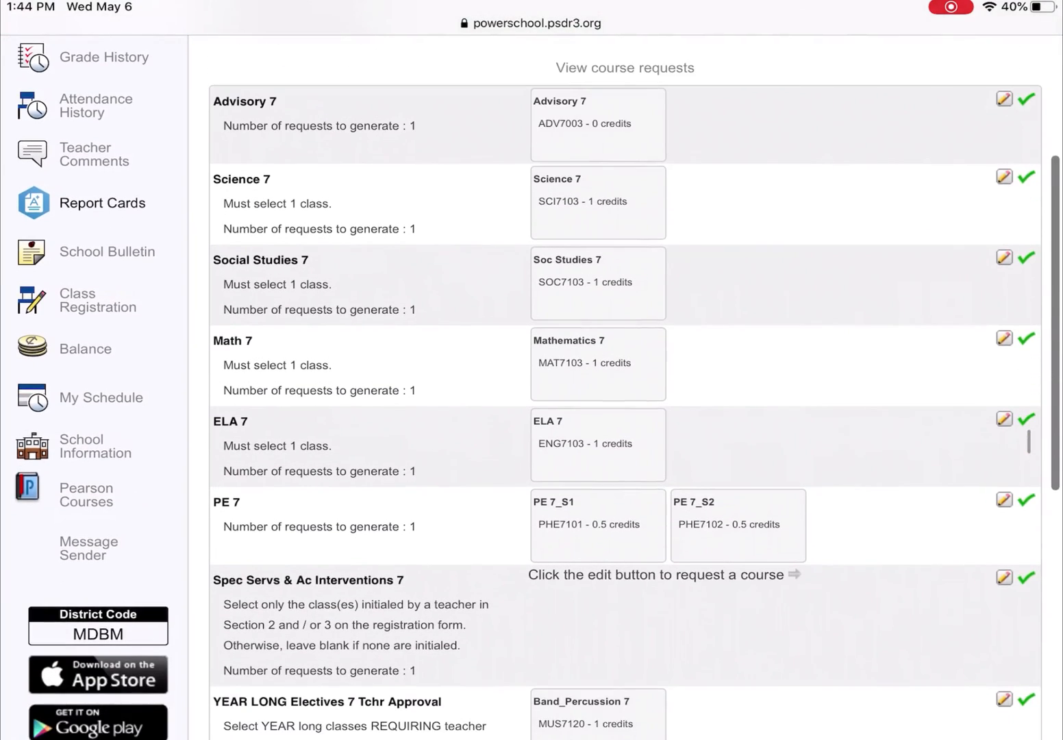
scroll("down", 3)
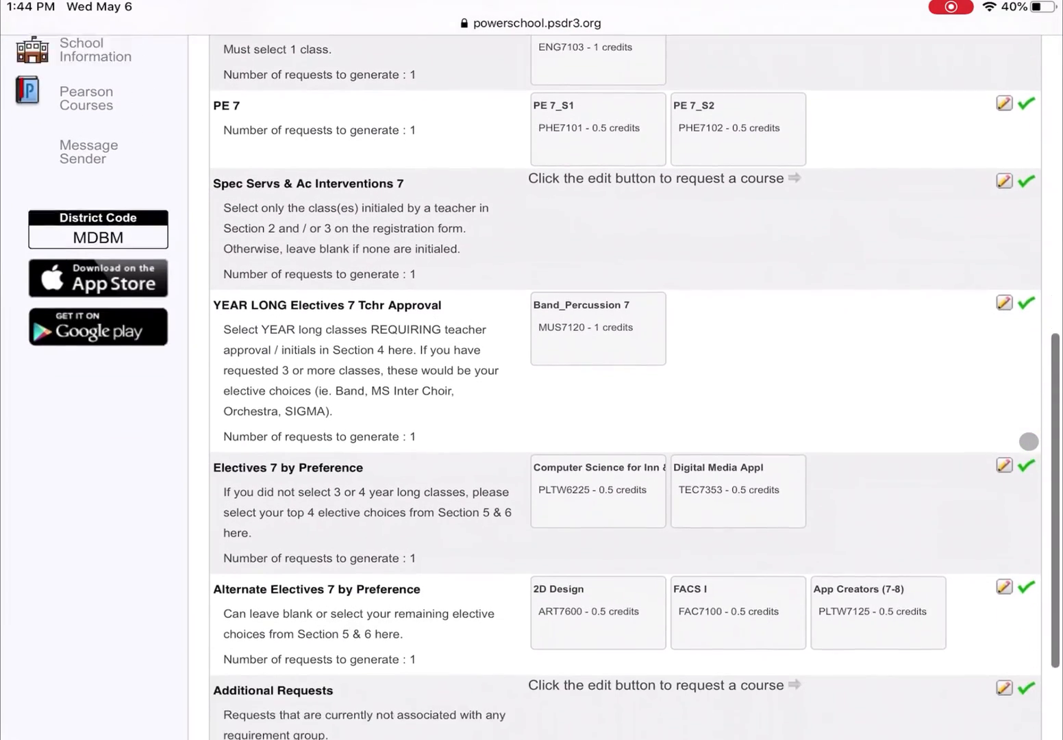
scroll("down", 3)
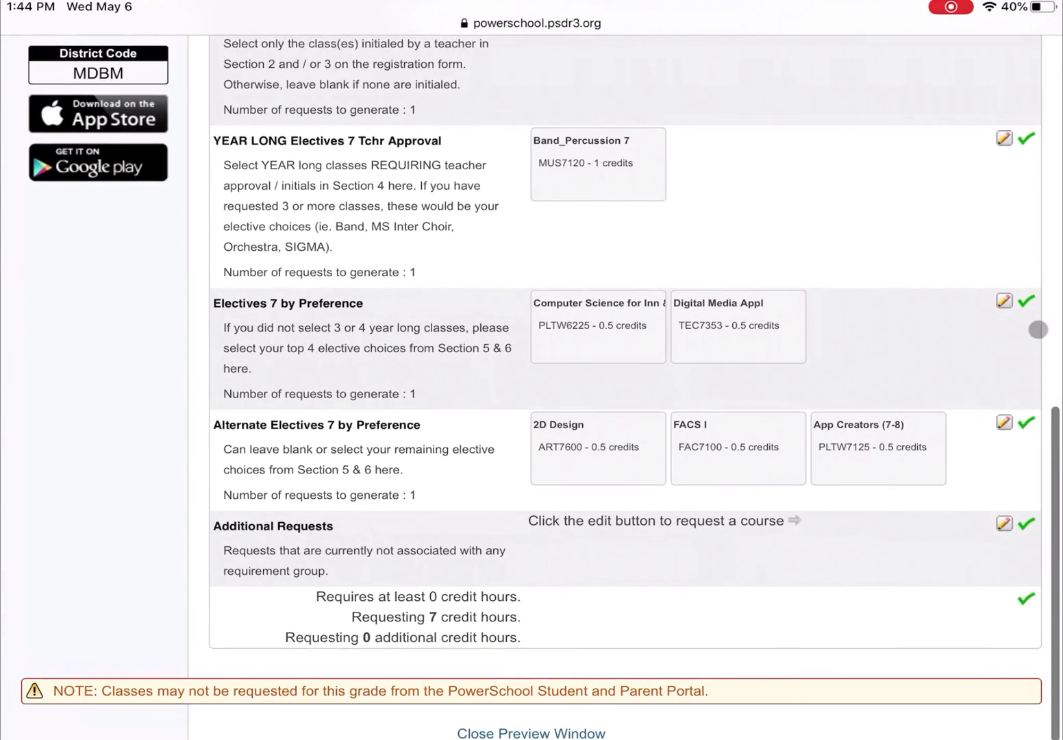